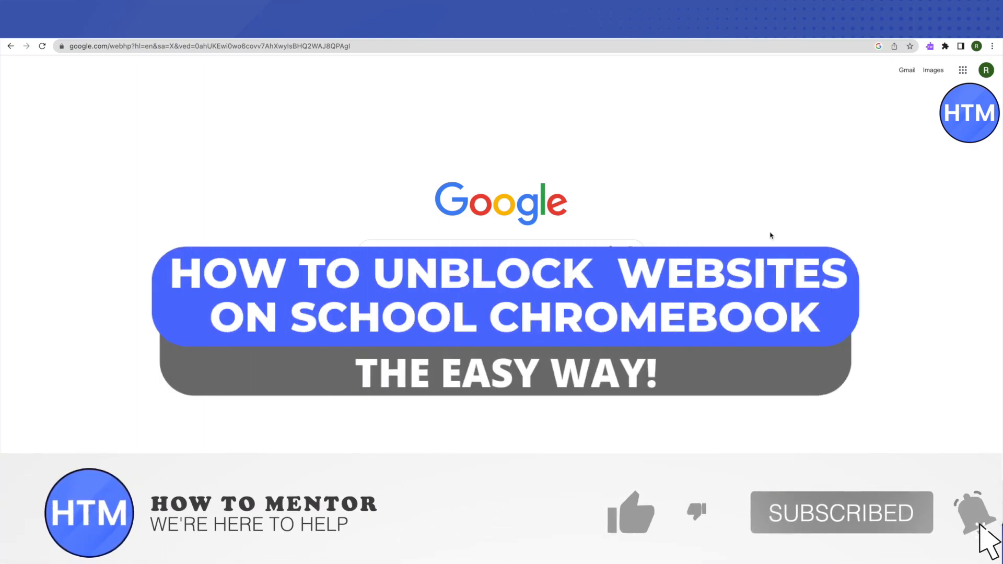
# Step: Select the momentumcalculator.org link in the notes for use in Chrome's address bar
pyautogui.click(632, 520)
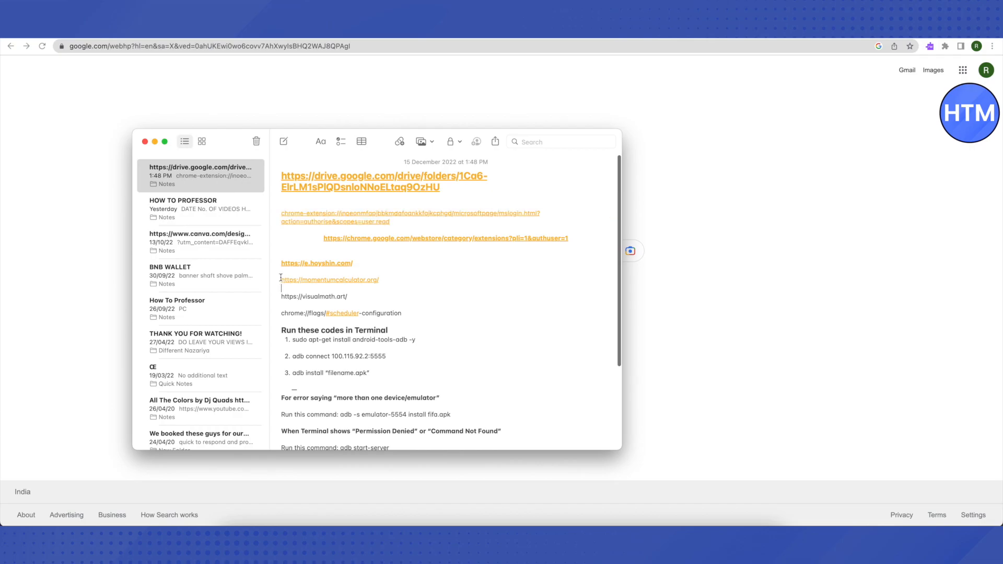
pyautogui.doubleClick(330, 280)
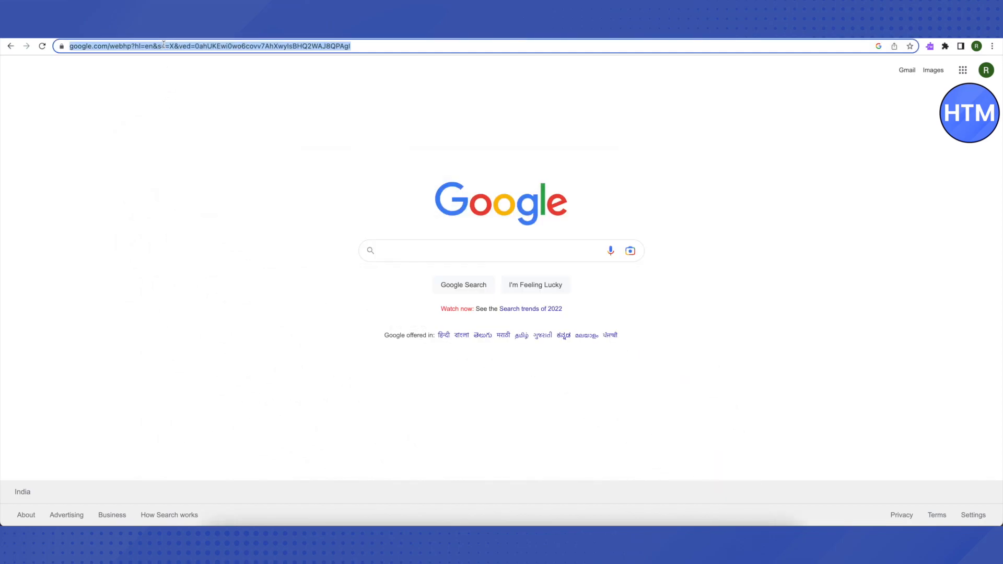
pyautogui.write('https://momentumcalculator.org/')
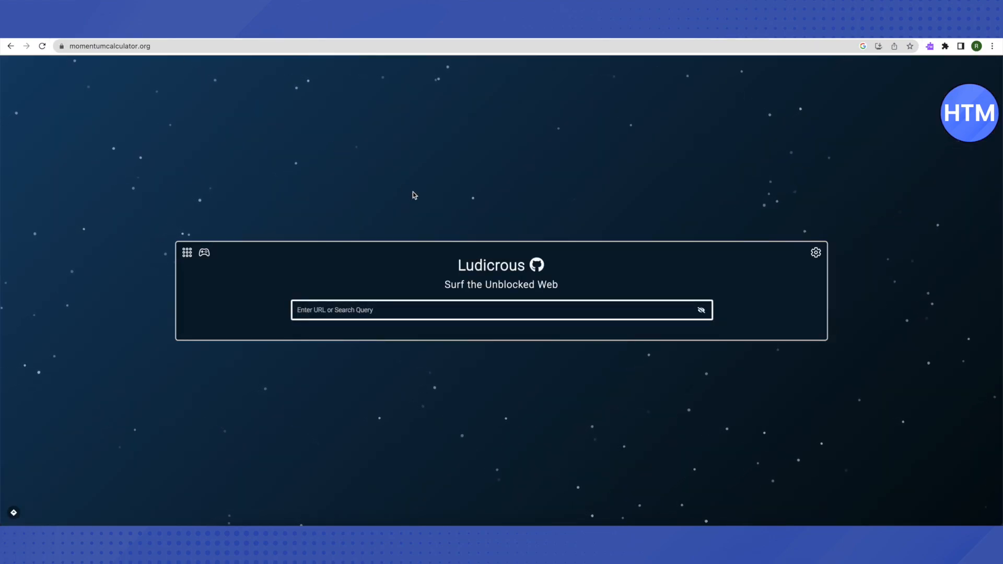
pyautogui.moveTo(368, 179)
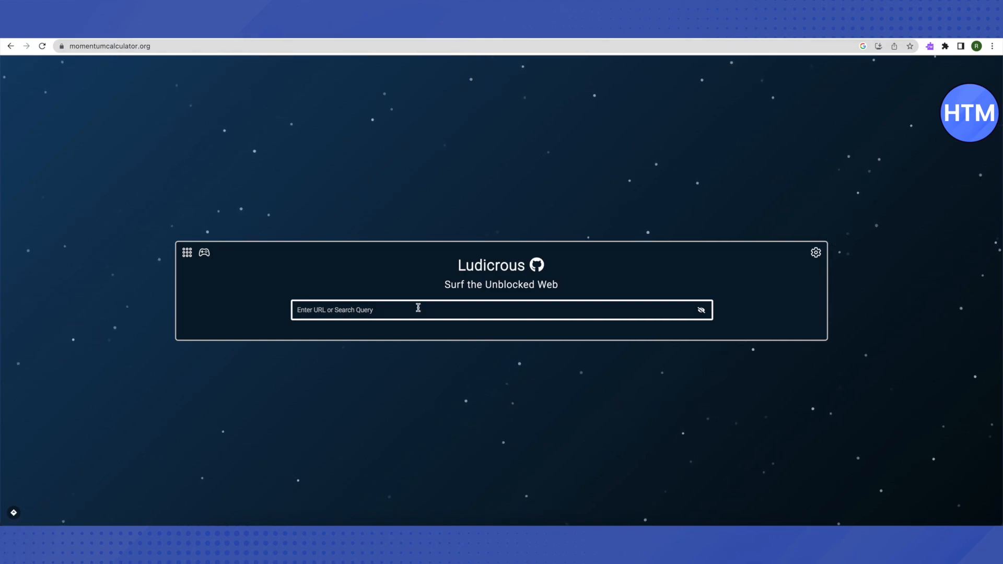
pyautogui.moveTo(420, 340)
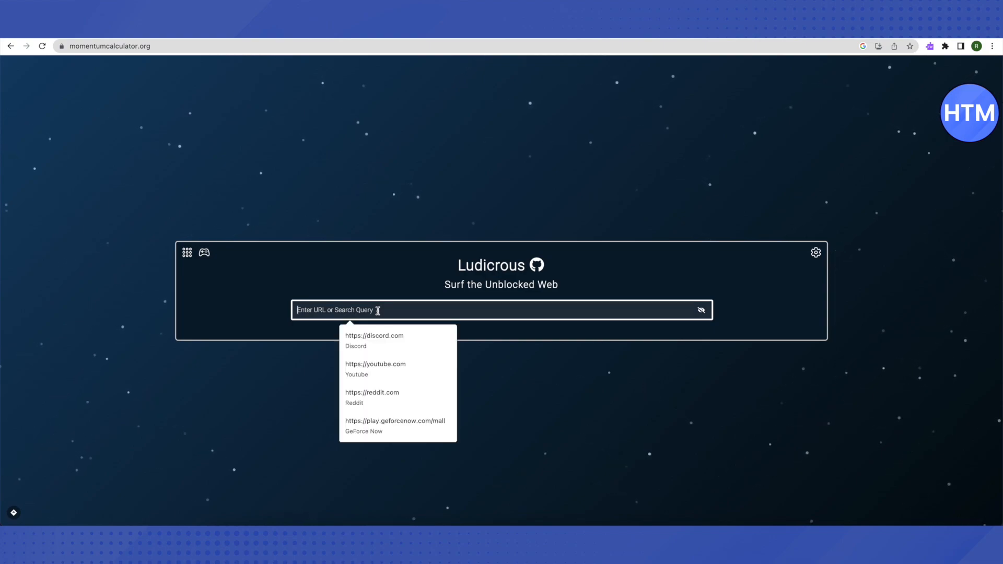
# Step: Search Ludicrous for 'spotify' using the suggestion and run it
pyautogui.write('sp')
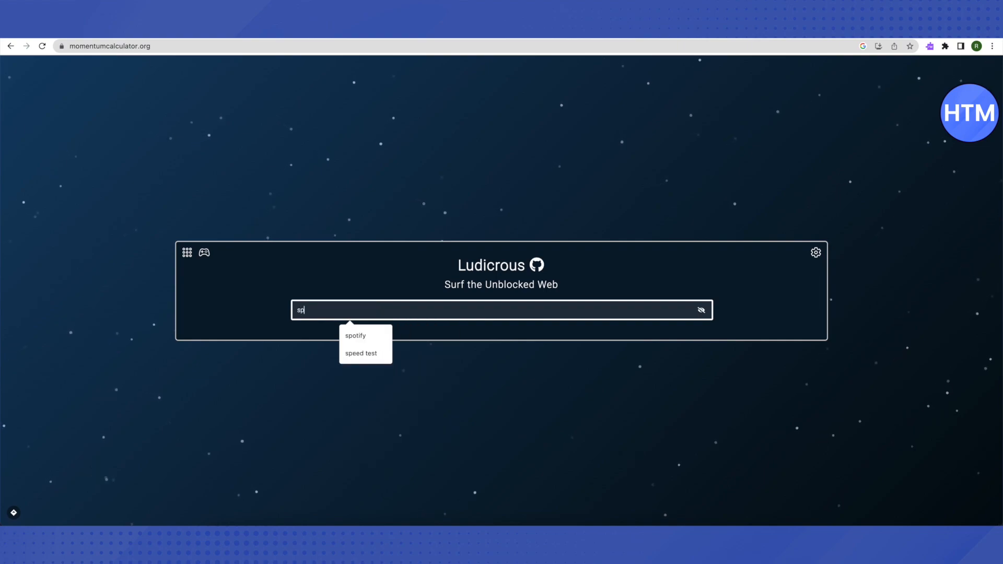
pyautogui.click(356, 337)
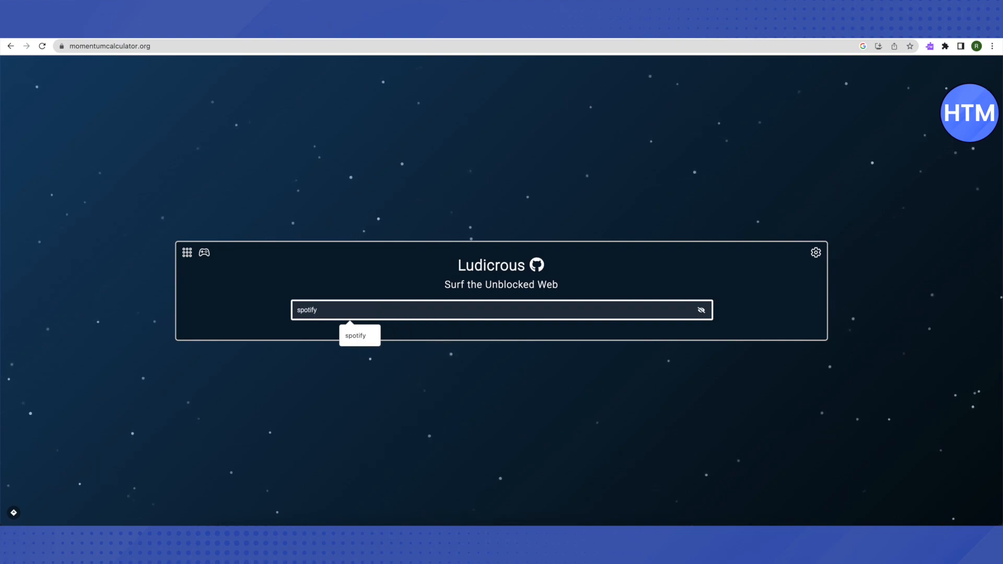
pyautogui.press('Enter')
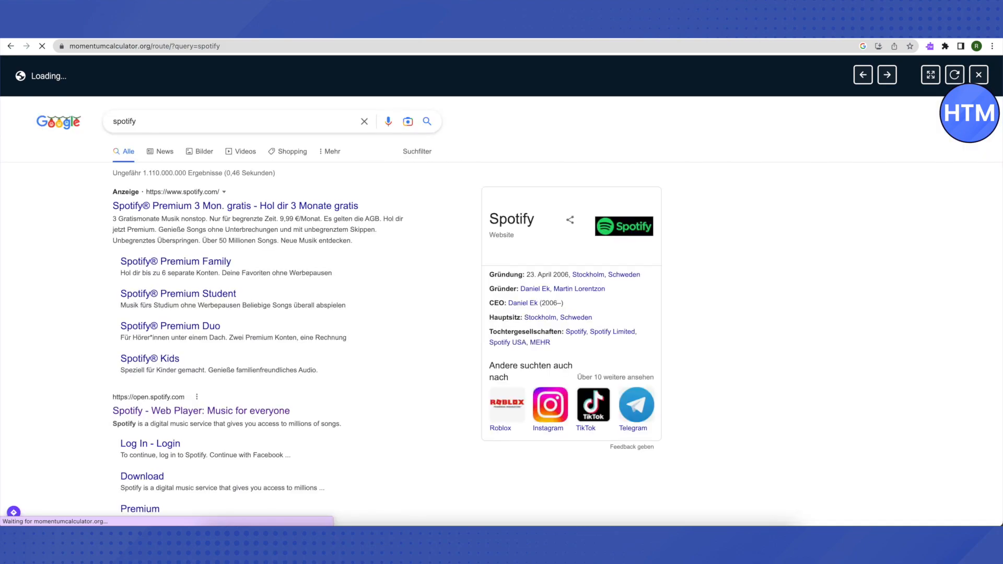
# Step: Open the 'Spotify - Web Player' result in a new proxied tab
pyautogui.scroll(-3)
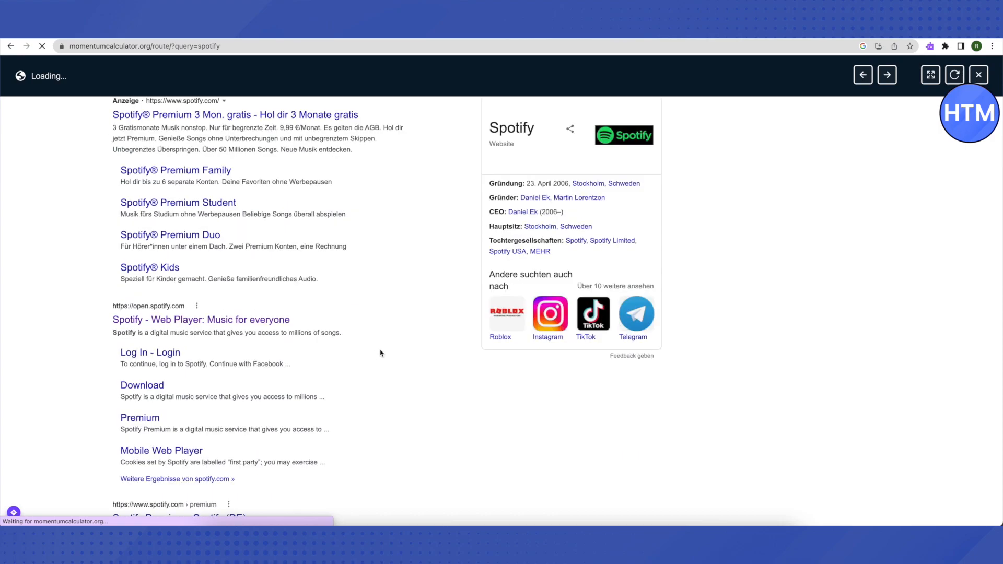
pyautogui.rightClick(171, 320)
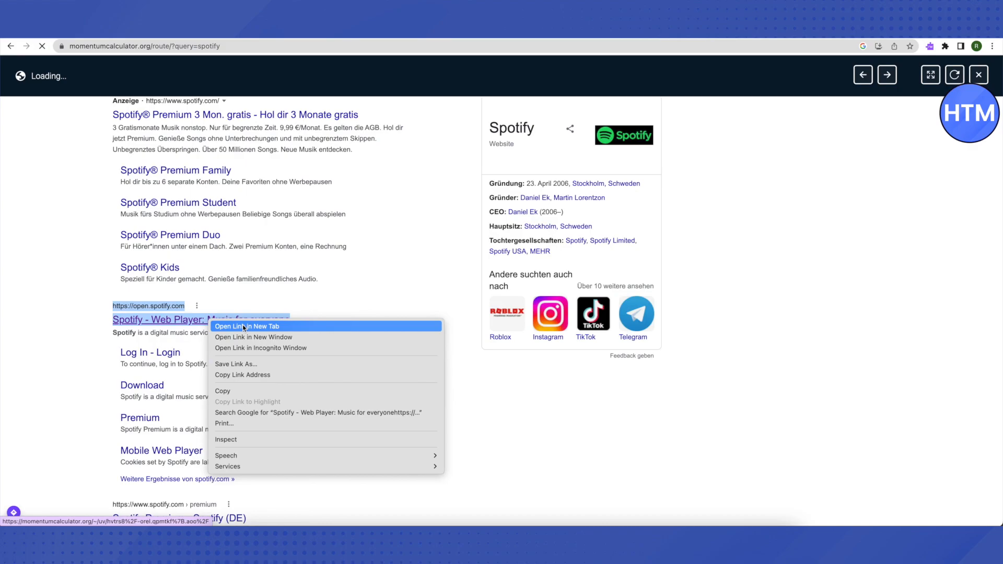
pyautogui.click(247, 326)
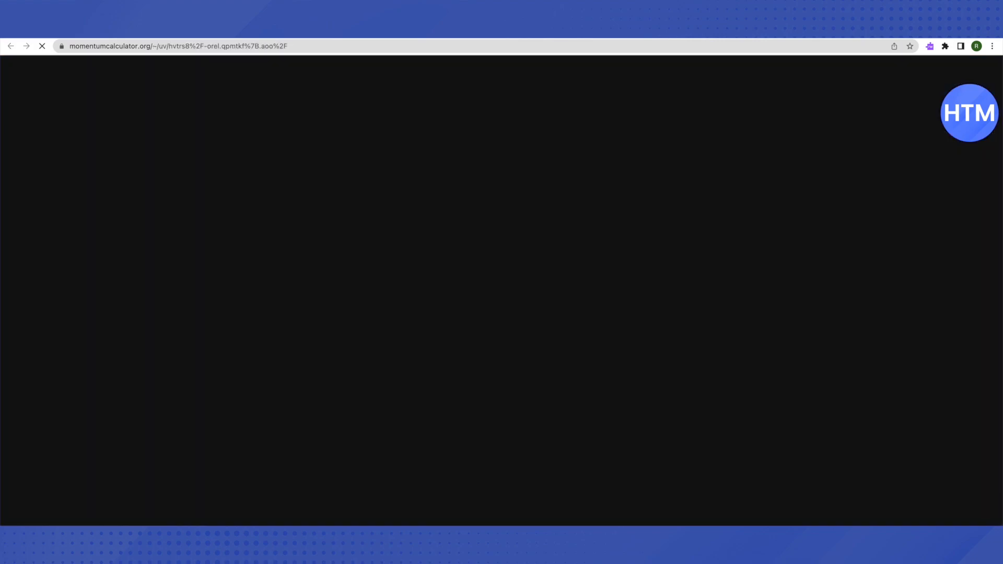
pyautogui.moveTo(441, 222)
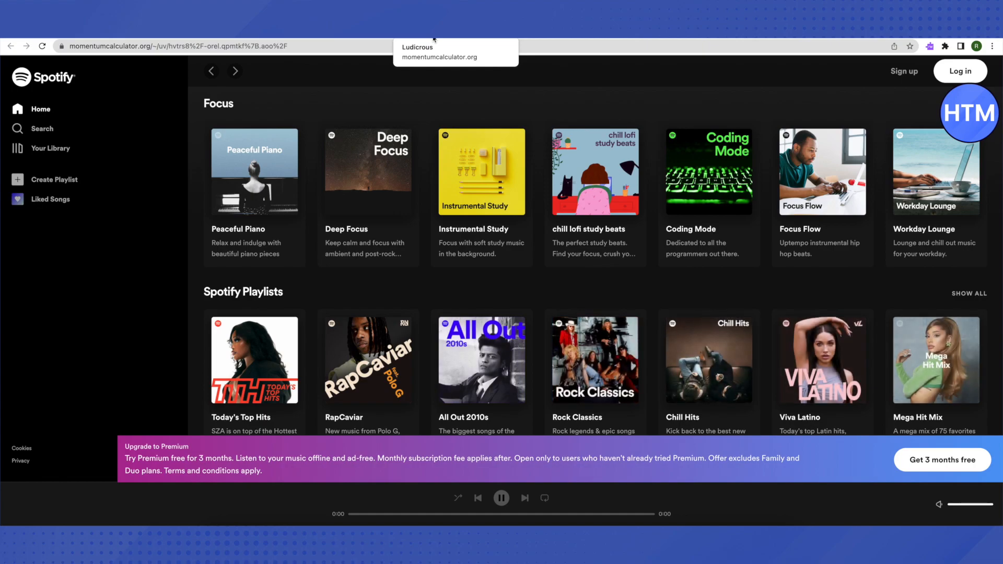
pyautogui.moveTo(631, 153)
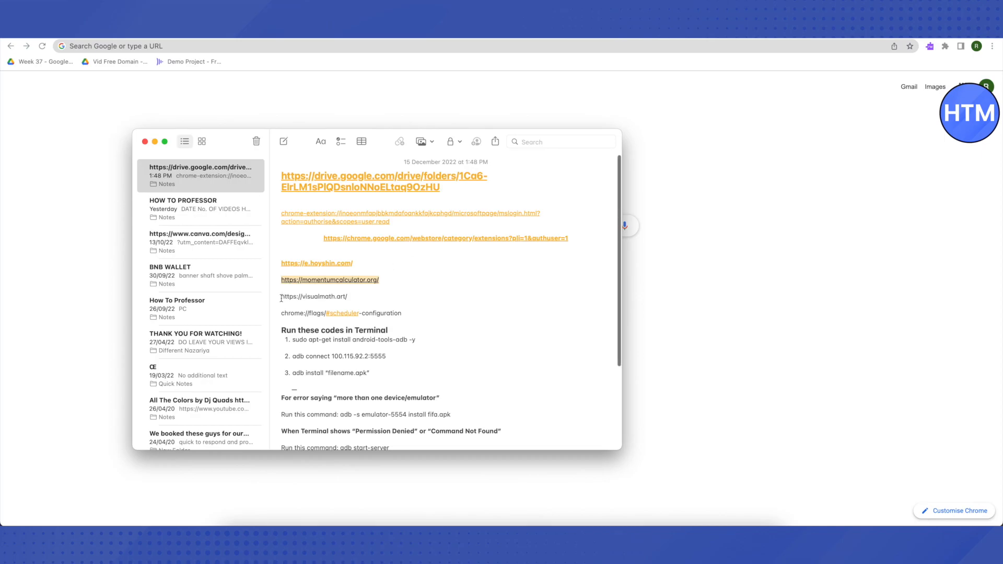
pyautogui.tripleClick(313, 297)
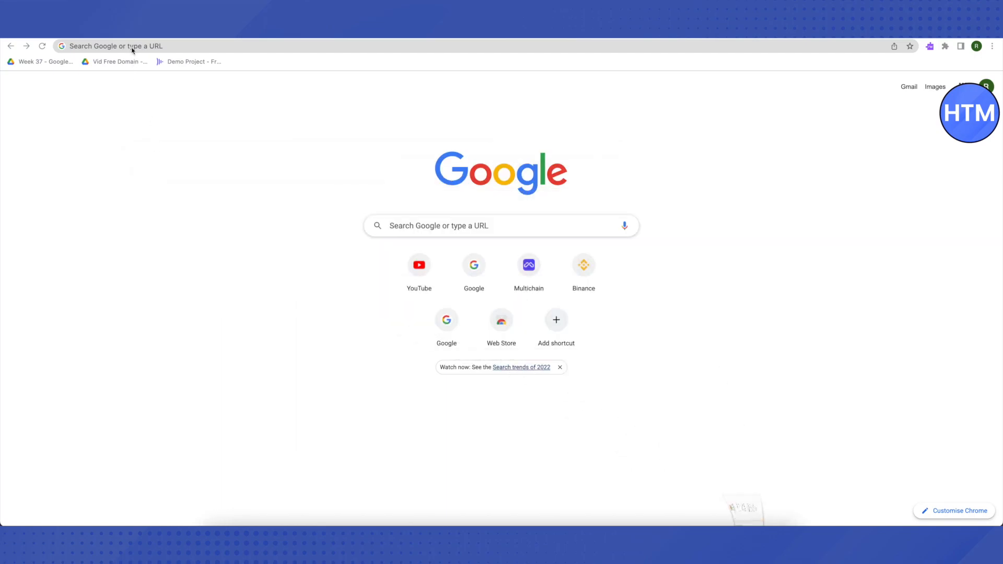
pyautogui.write('https://visualmath.art/')
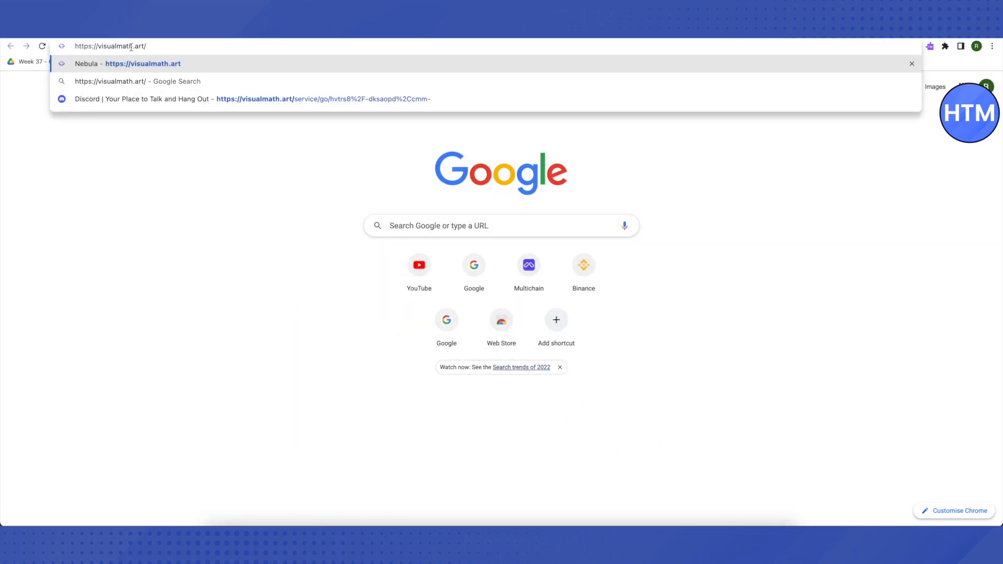
pyautogui.press('Enter')
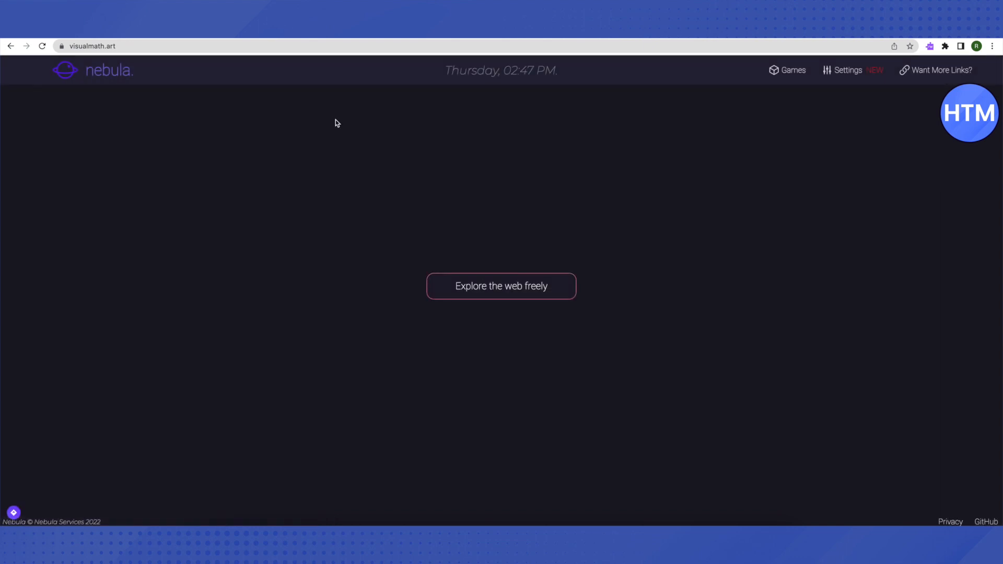
pyautogui.moveTo(401, 206)
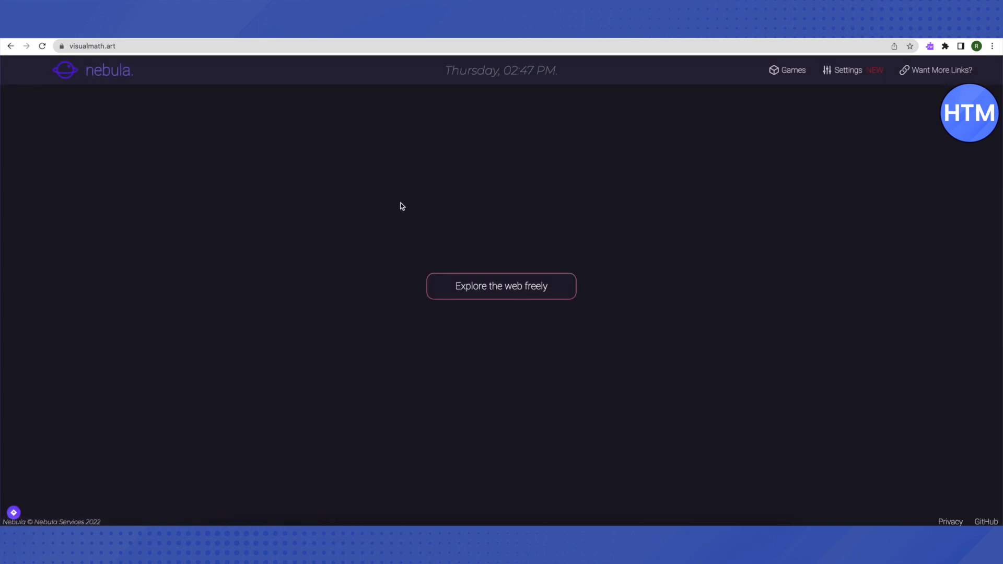
# Step: Search Nebula for 'discord' from the 'Explore the web freely' box
pyautogui.click(502, 286)
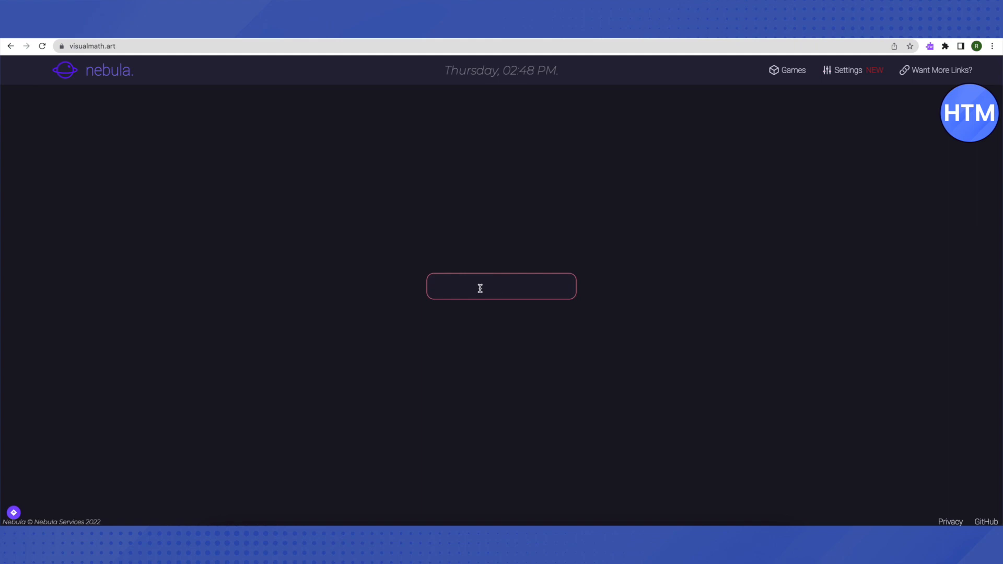
pyautogui.write('discord')
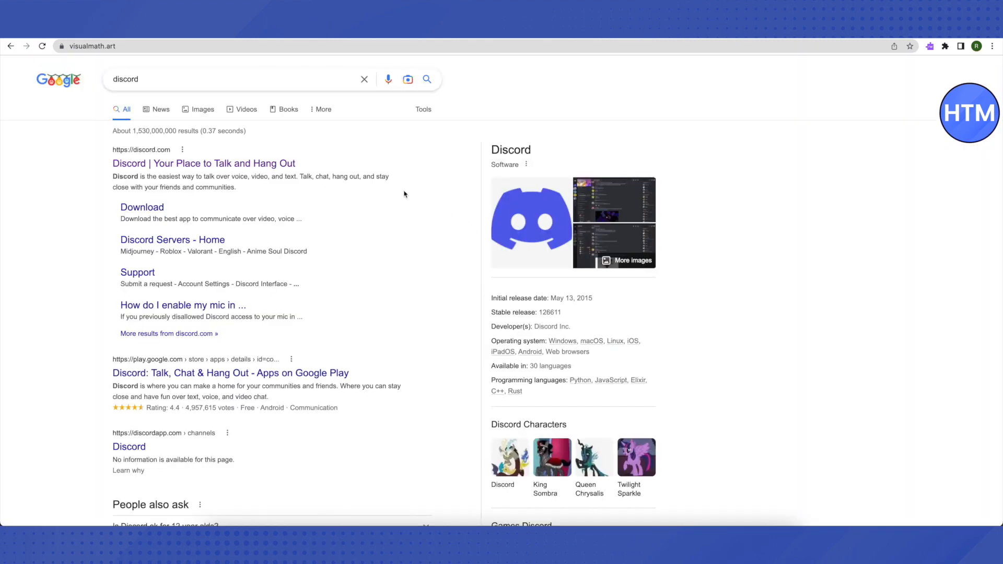
# Step: Leave the Discord result and select the chrome-extension Microsoft login link from the notes
pyautogui.rightClick(203, 163)
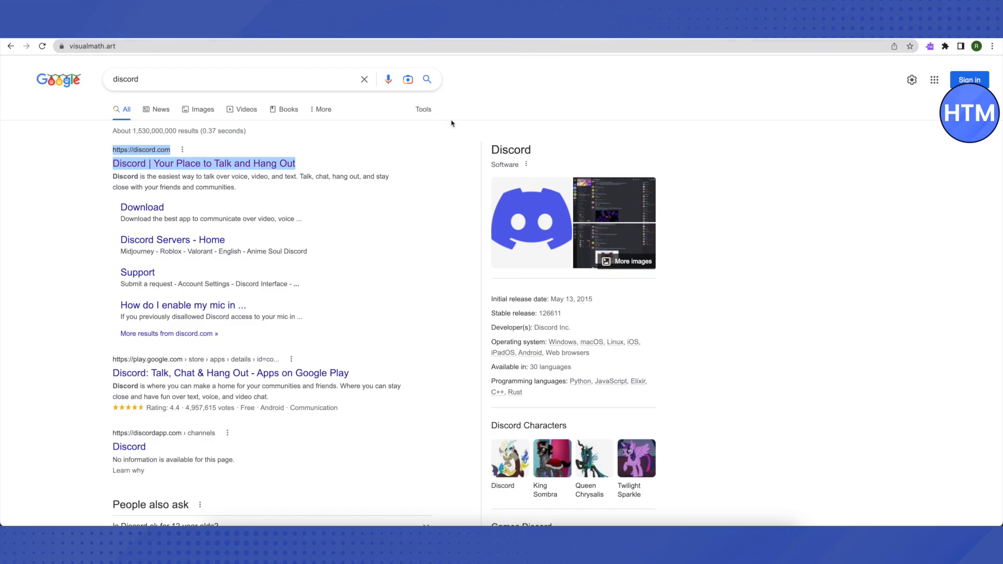
pyautogui.moveTo(474, 129)
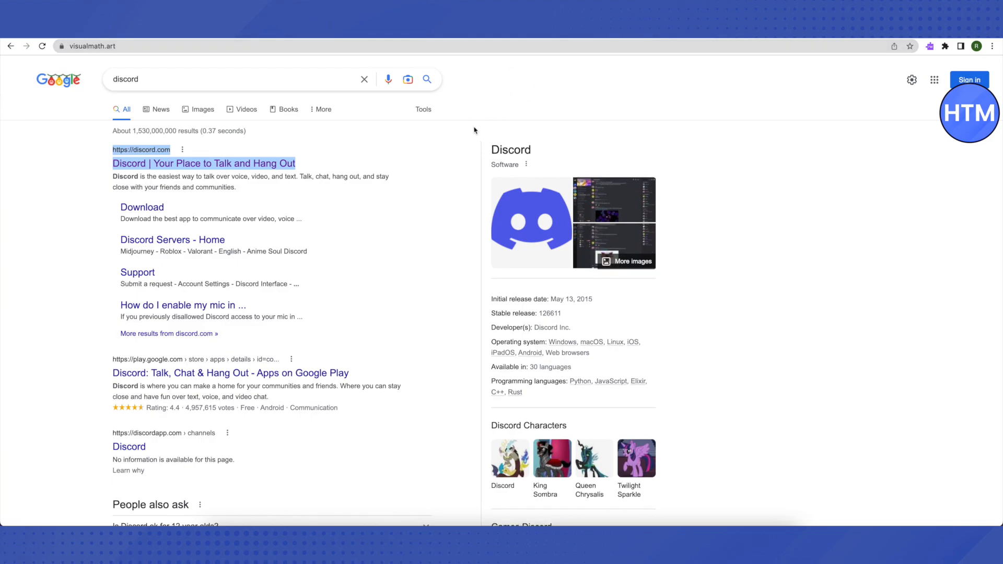
pyautogui.click(205, 163)
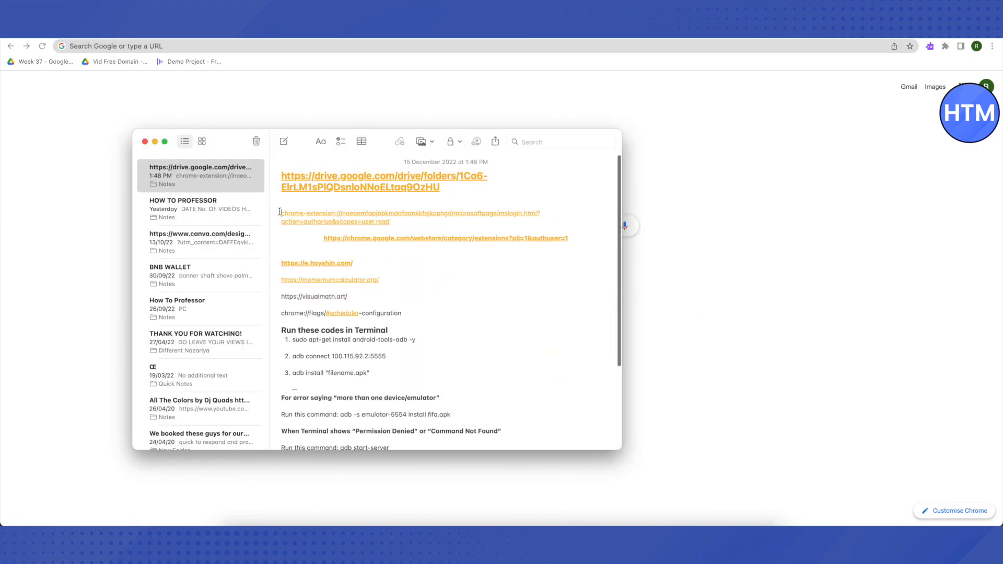
pyautogui.moveTo(281, 213); pyautogui.dragTo(391, 222)
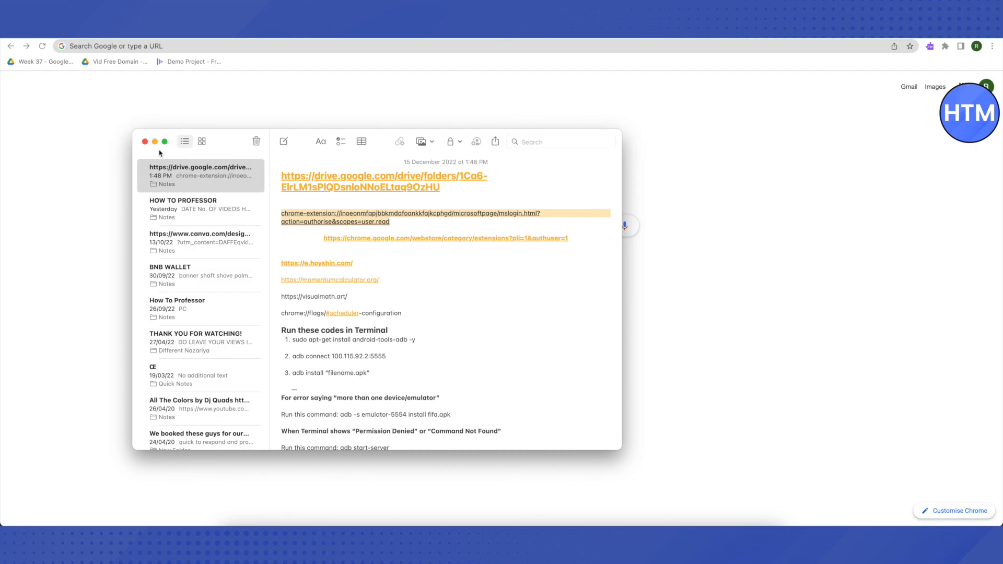
pyautogui.click(146, 142)
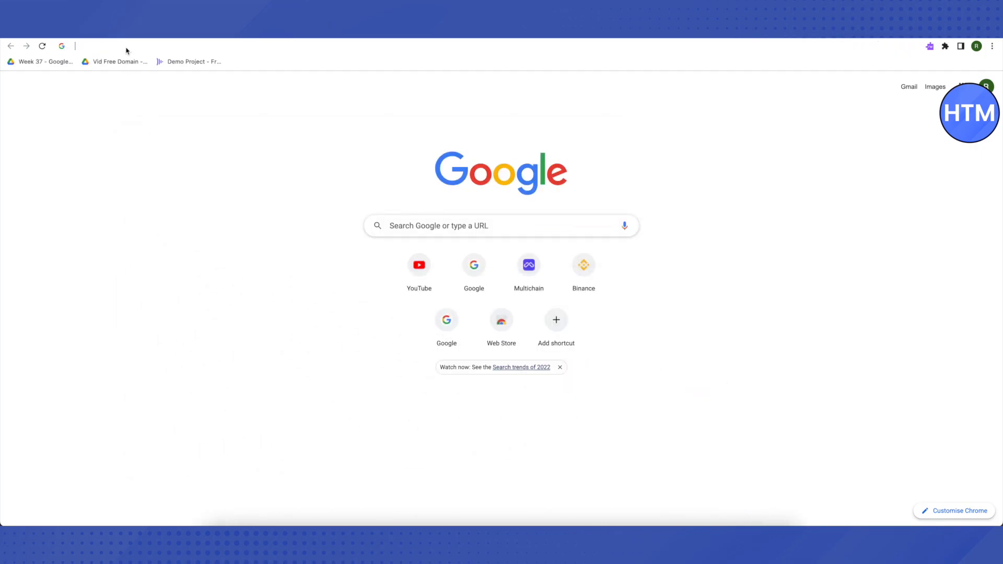
# Step: Load the Read&Write extension's mslogin.html Microsoft sign-in page
pyautogui.write('chrome-extension://inoeonmfapjbbkmdafoankkfajkcphgd/microsoftpage/mslogin.html?action=authorise&scopes=user.read')
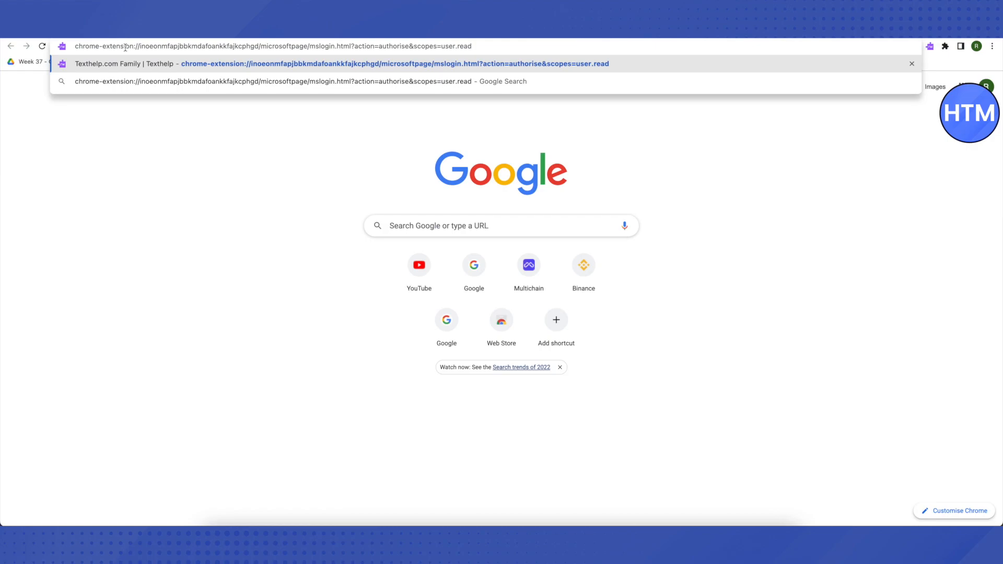
pyautogui.press('Enter')
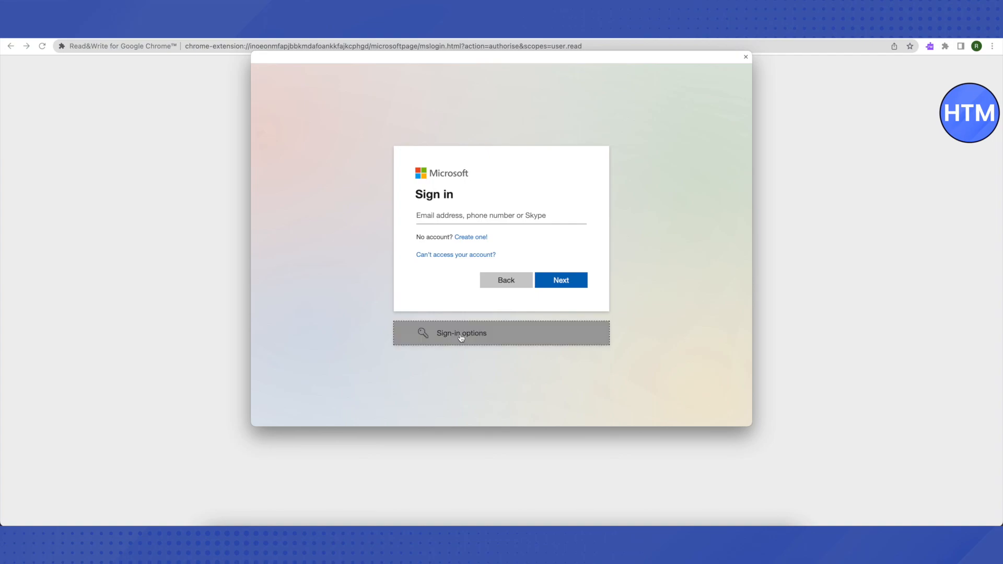
# Step: Choose 'Sign in with GitHub' from Microsoft's other sign-in options
pyautogui.click(460, 334)
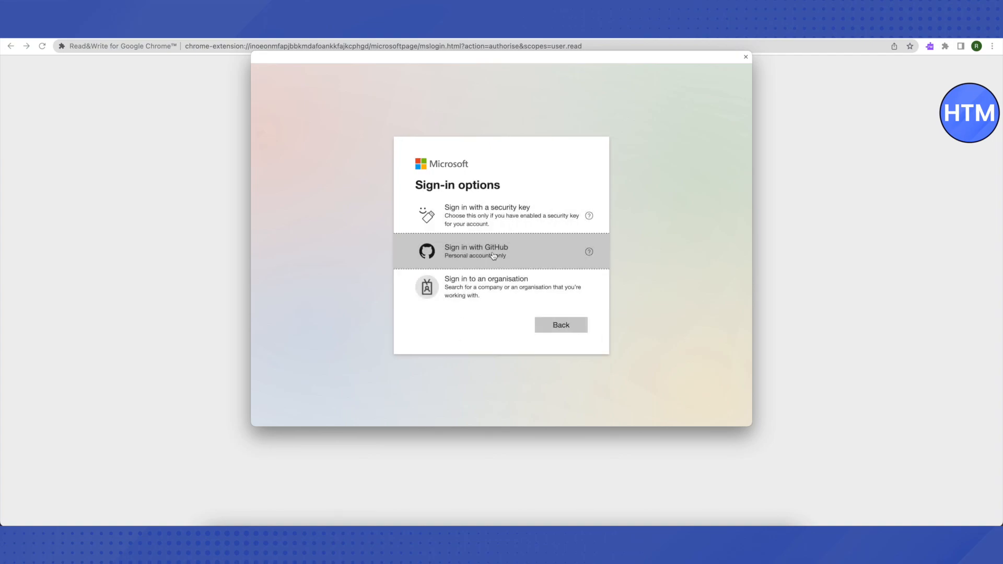
pyautogui.click(493, 252)
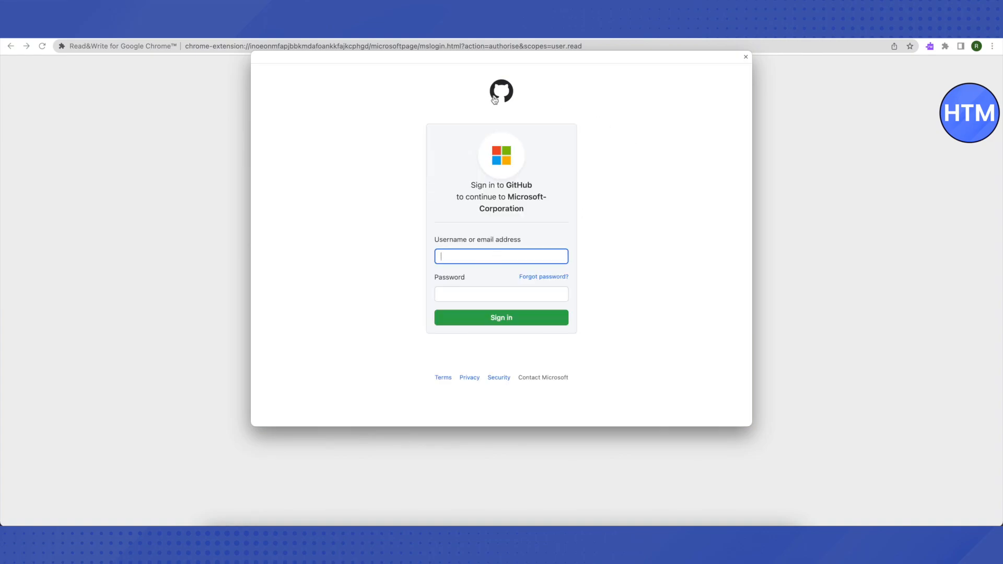
pyautogui.moveTo(504, 98)
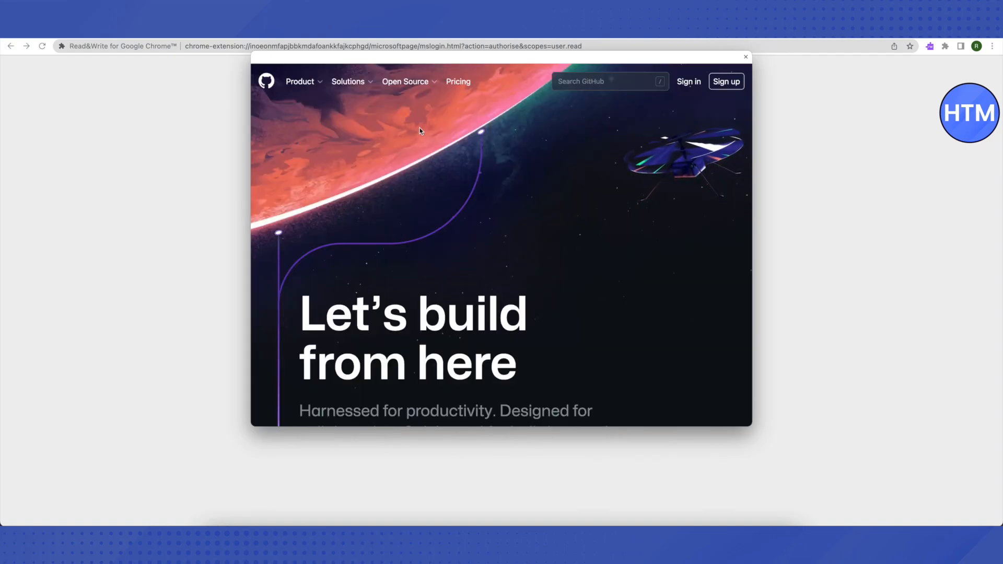
# Step: Browse GitHub's Open Source > Topics page, loading more topics down to Google
pyautogui.click(405, 82)
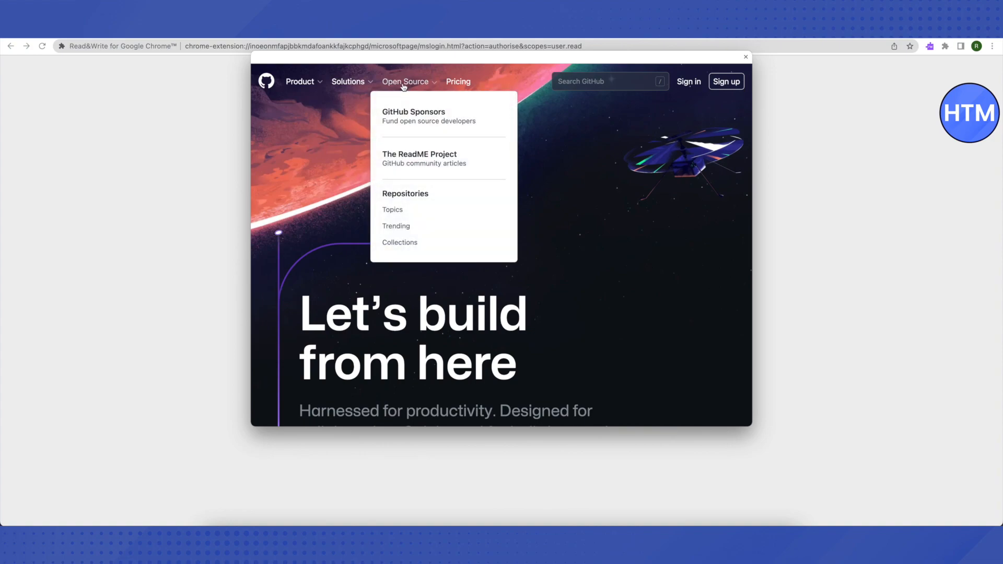
pyautogui.moveTo(393, 211)
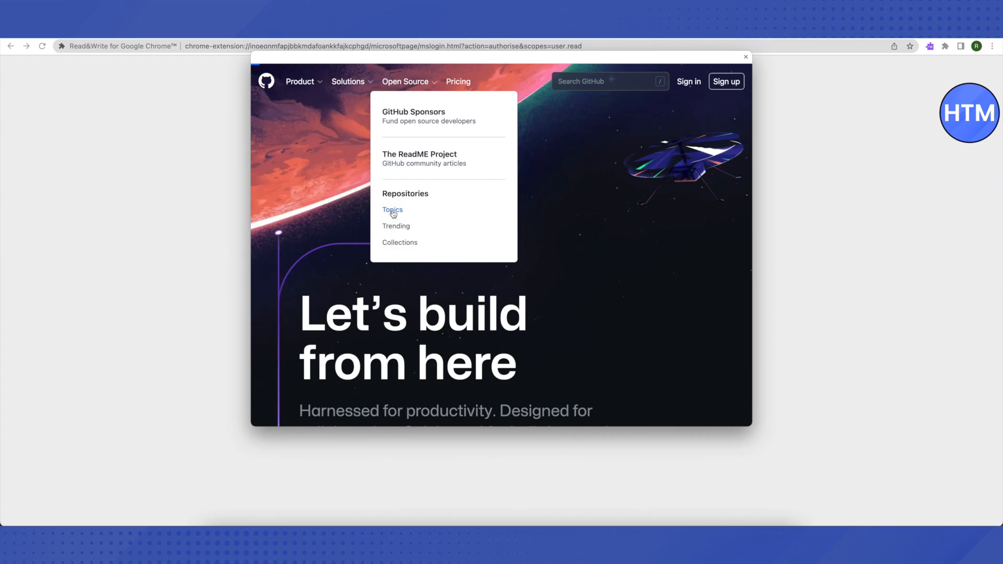
pyautogui.click(393, 210)
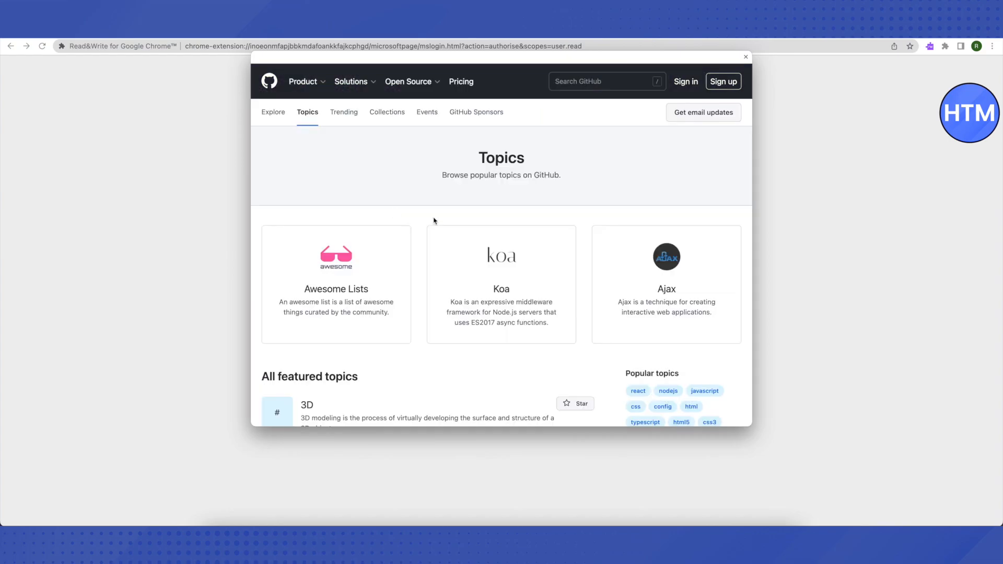
pyautogui.scroll(-3)
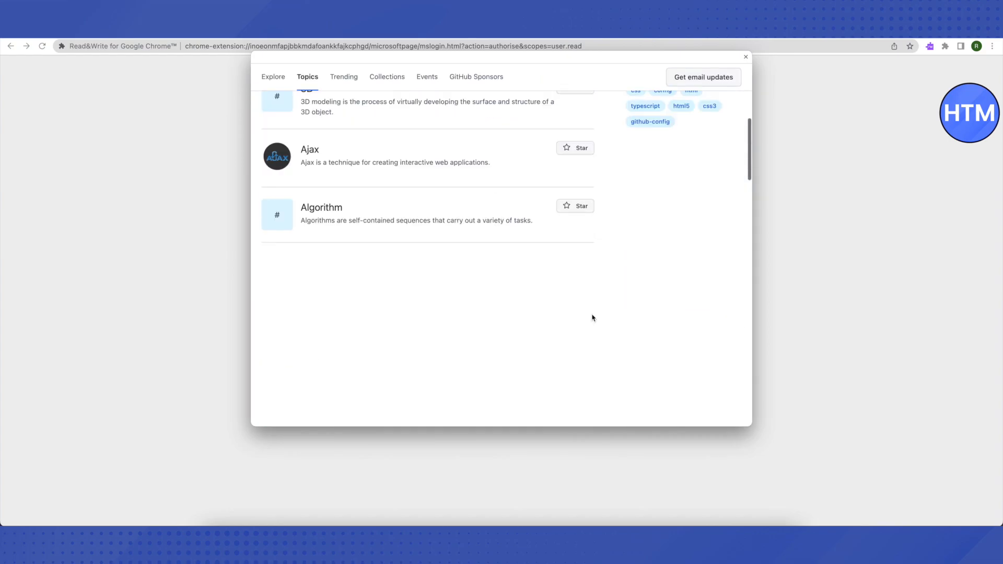
pyautogui.scroll(-3)
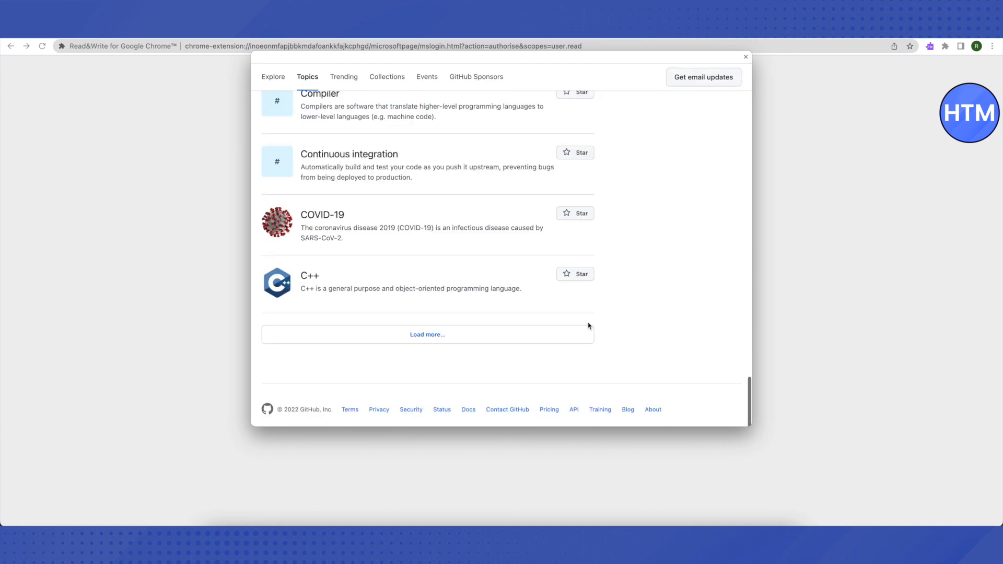
pyautogui.click(427, 334)
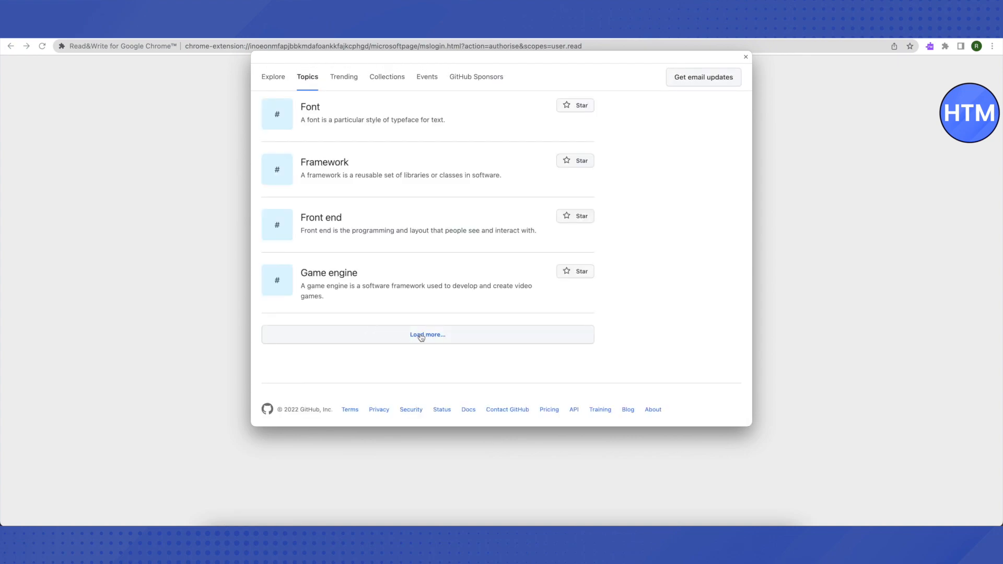
pyautogui.click(428, 334)
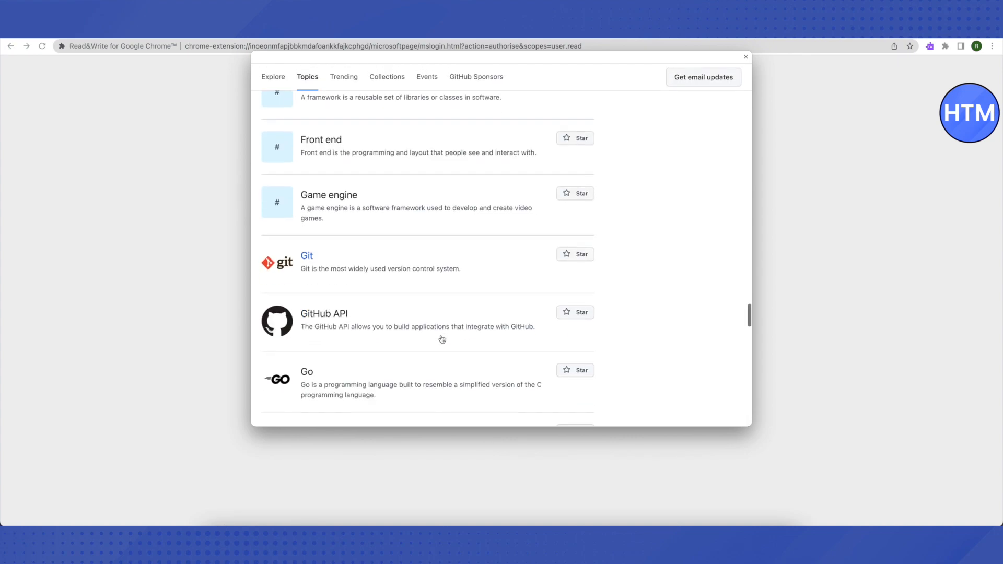
pyautogui.scroll(-3)
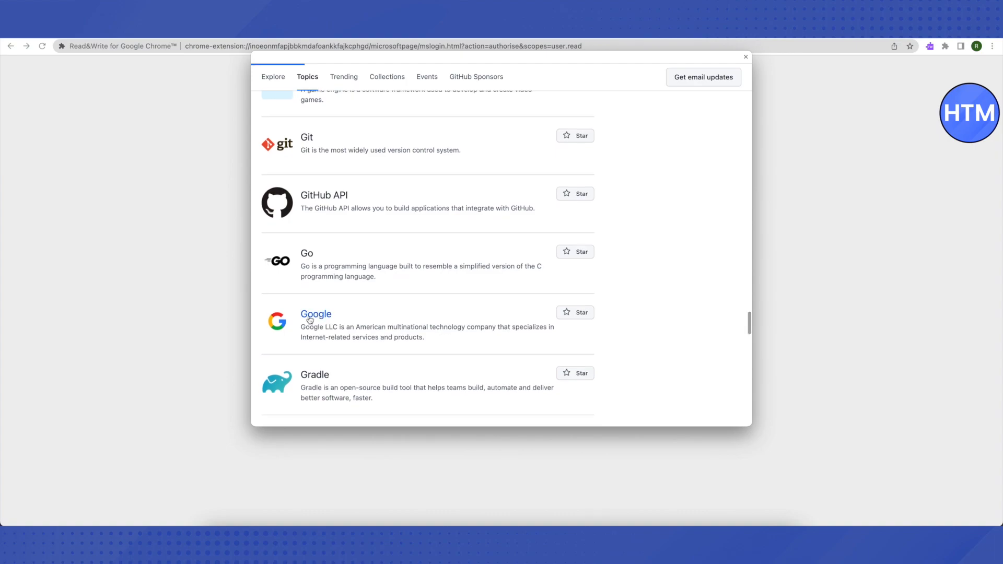
pyautogui.moveTo(408, 299)
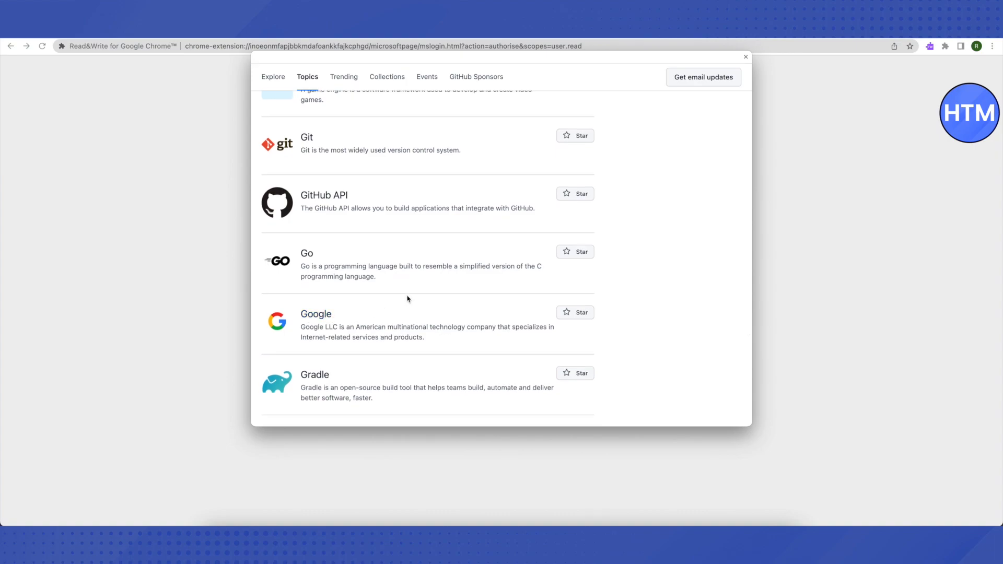
pyautogui.click(316, 313)
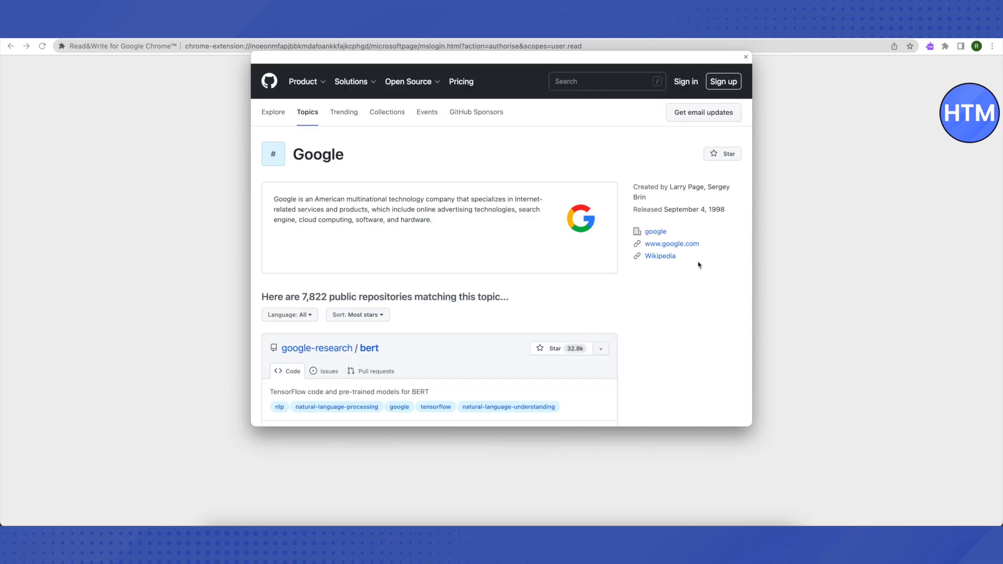
pyautogui.moveTo(668, 248)
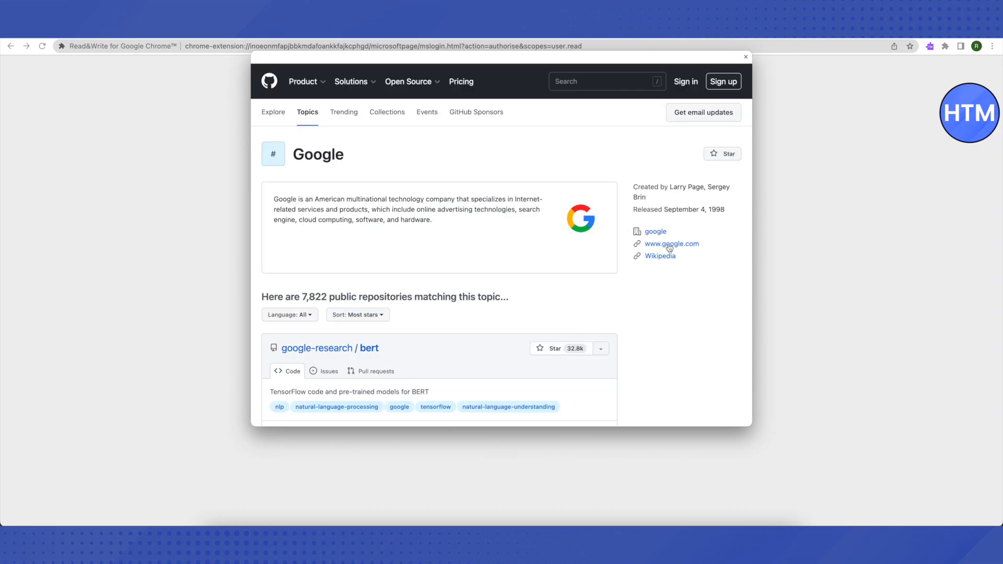
pyautogui.click(671, 245)
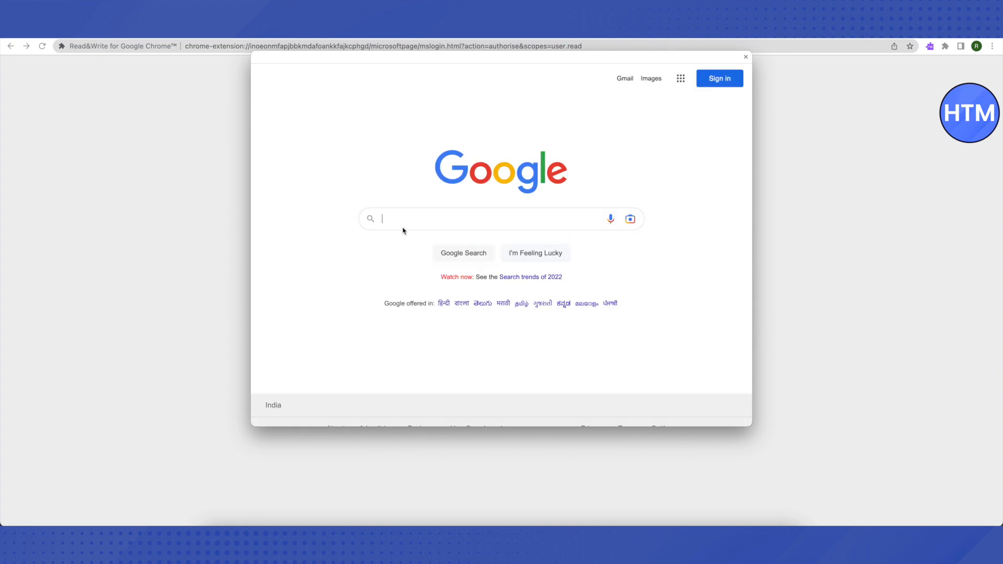
pyautogui.moveTo(406, 221)
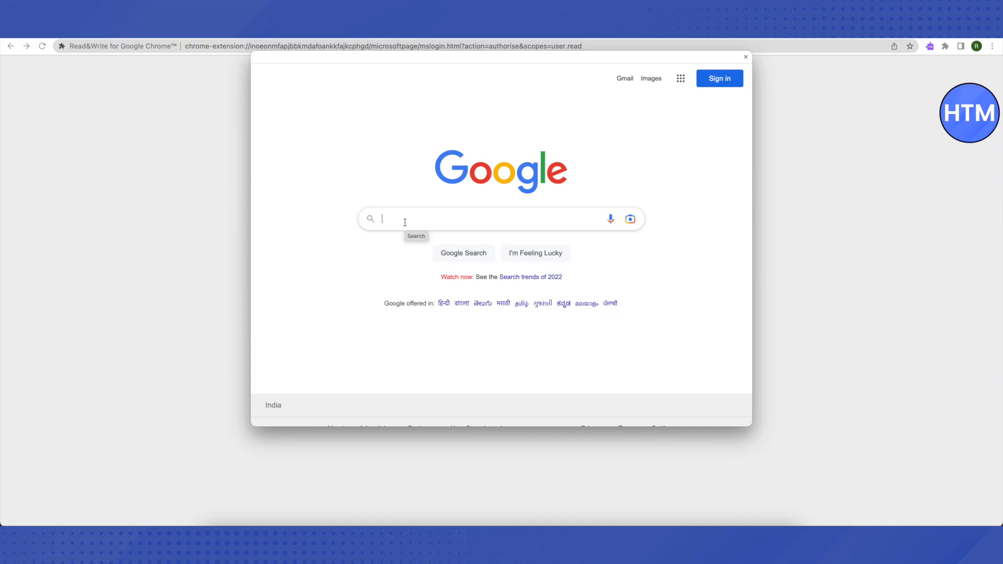
# Step: Search Google for 'roblox' and open the official Roblox site from the results
pyautogui.write('roblox')
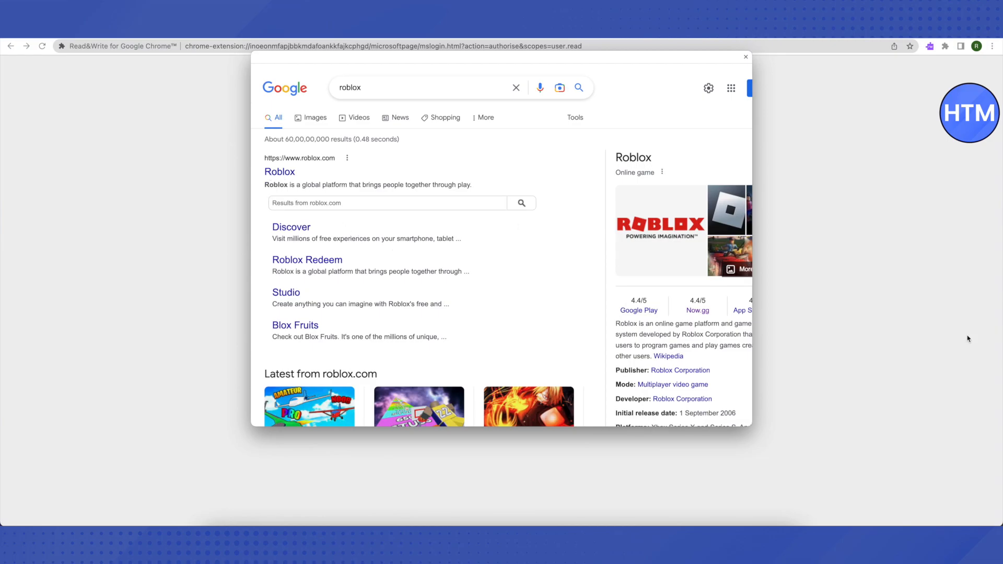
pyautogui.click(280, 172)
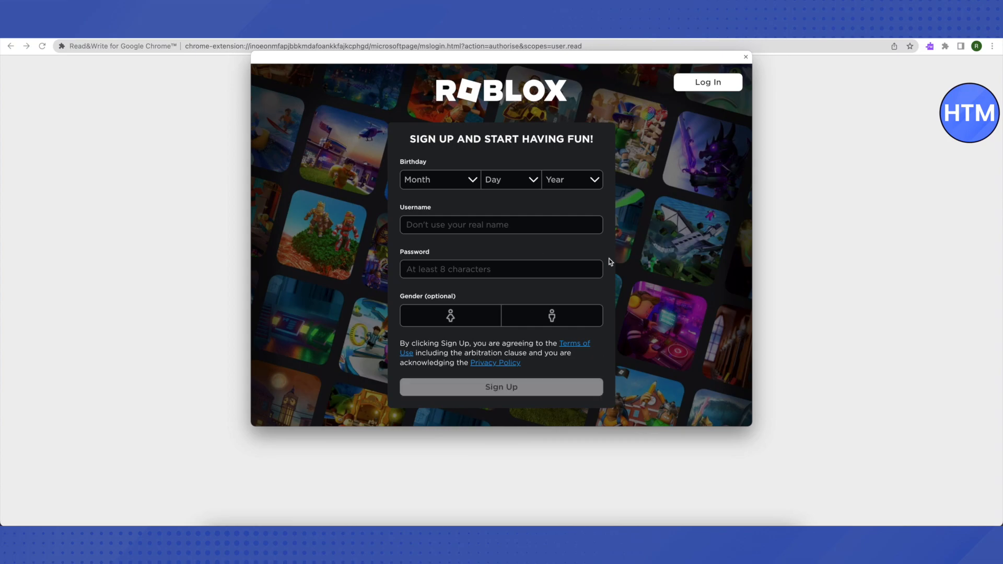
pyautogui.moveTo(649, 263)
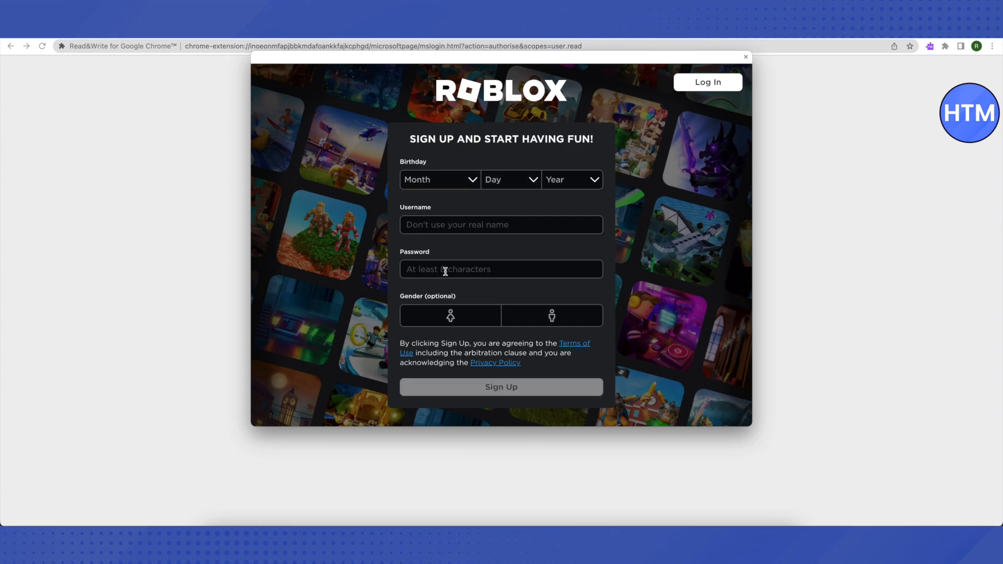
pyautogui.moveTo(488, 282)
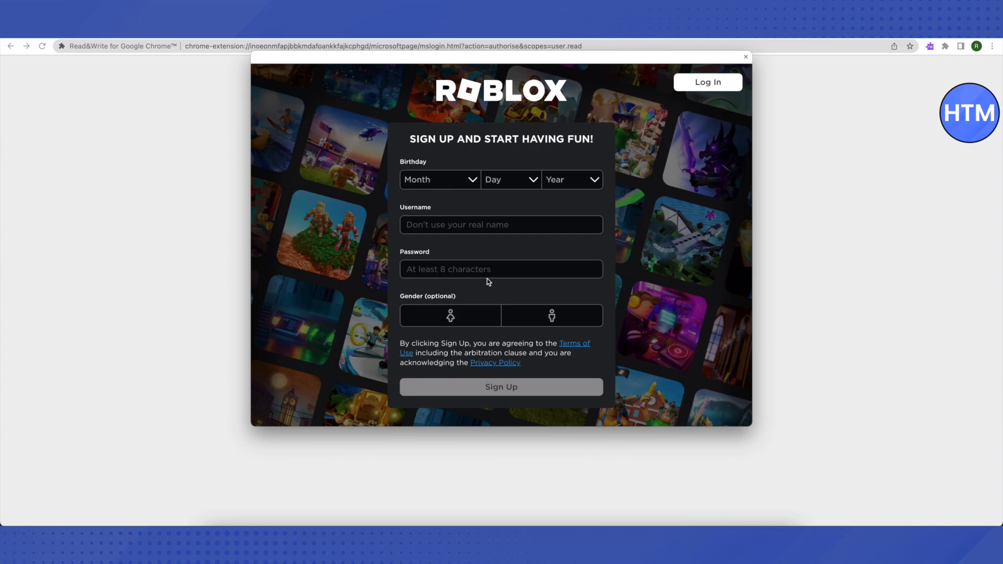
pyautogui.moveTo(693, 54)
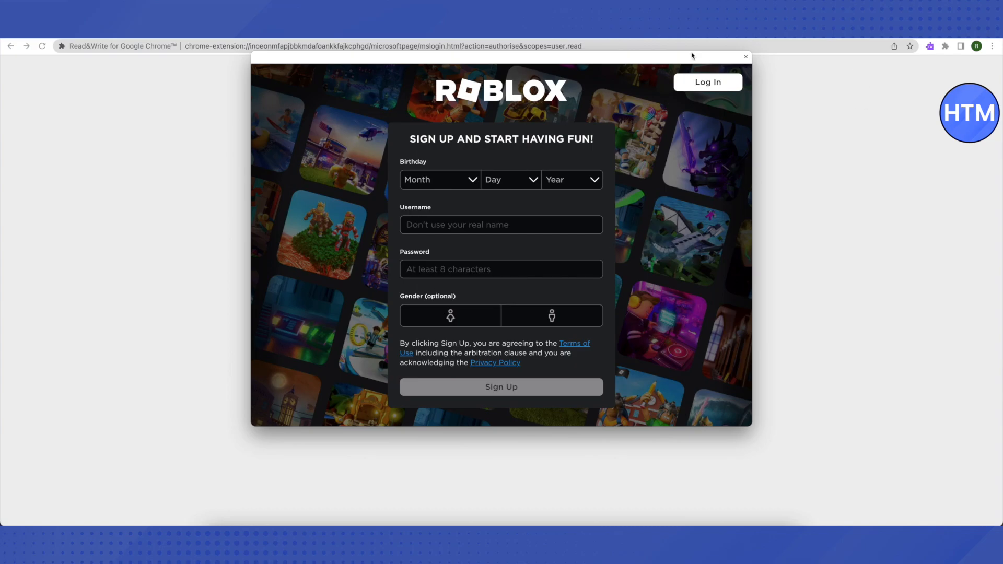
pyautogui.moveTo(629, 170)
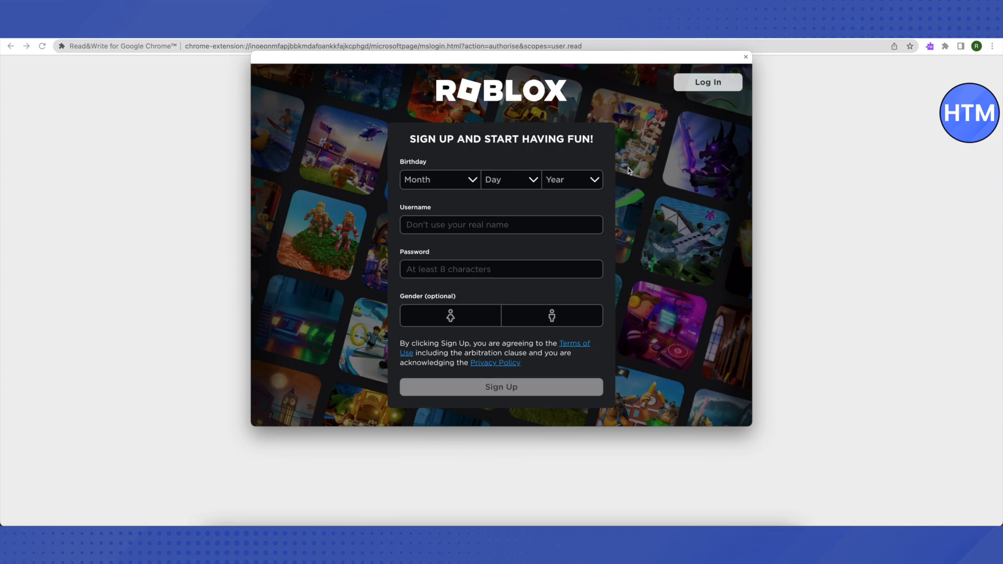
# Step: Switch from the Roblox sign-up form to the Log In page
pyautogui.click(708, 81)
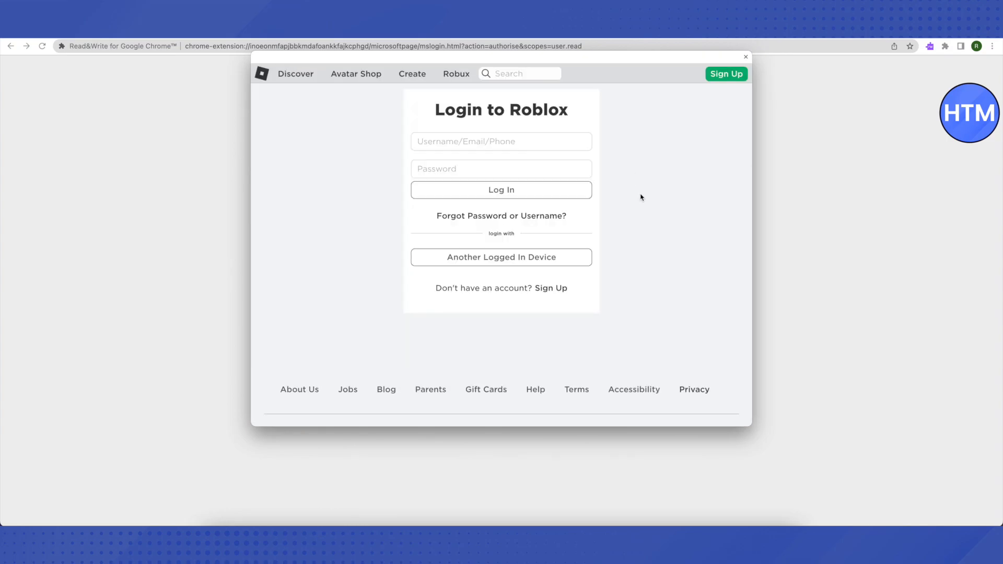